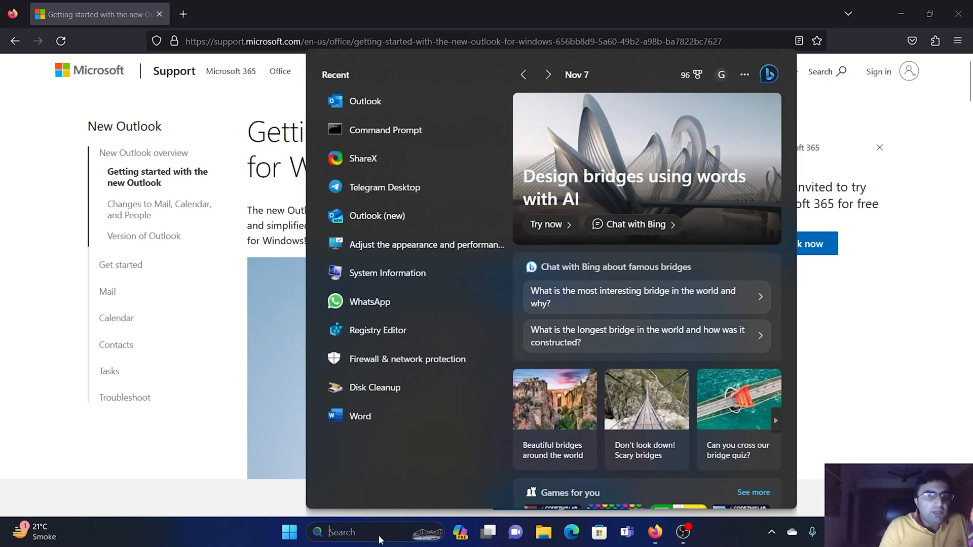
# Find 'outlook' in Windows Search and launch Outlook (new) to its inbox.
pyautogui.write('outlook')
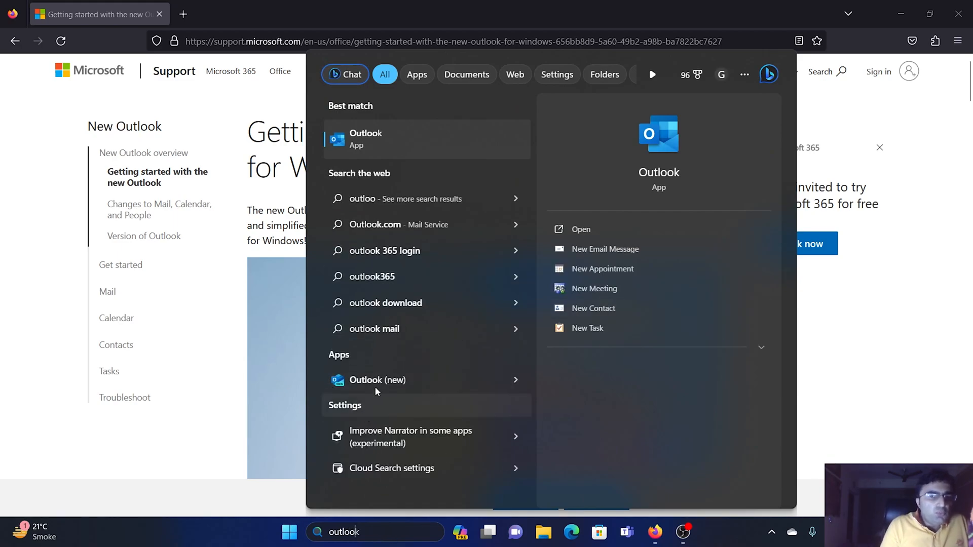
pyautogui.moveTo(441, 386)
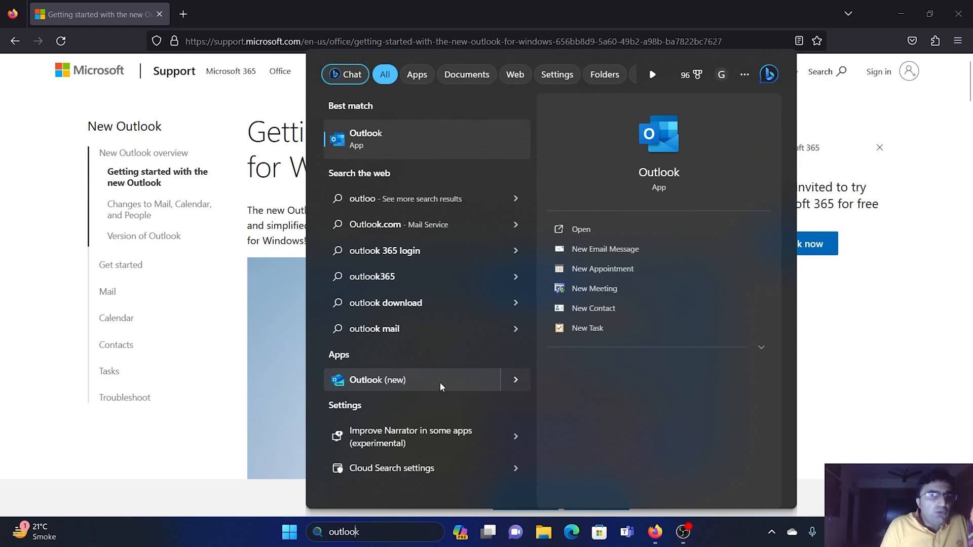
pyautogui.moveTo(409, 149)
pyautogui.write('m')
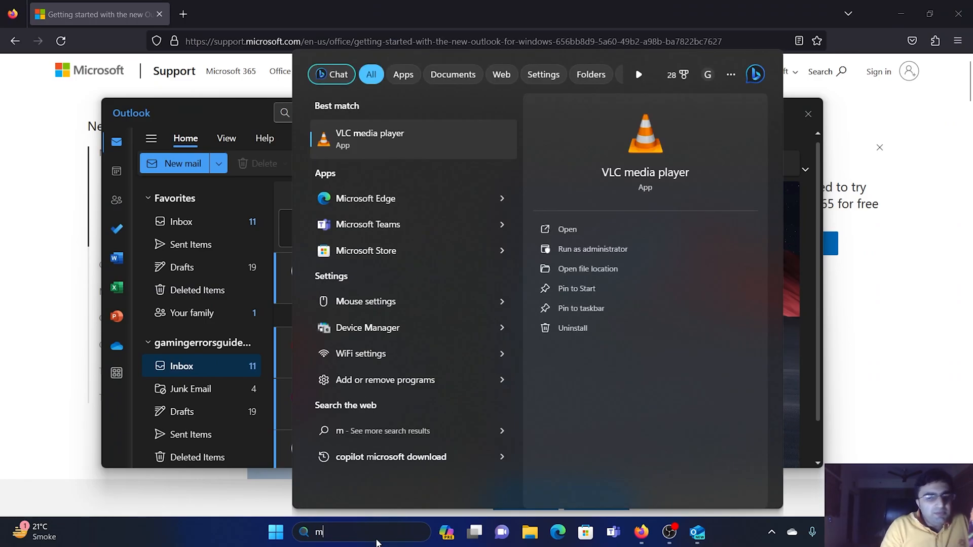
pyautogui.write('ail')
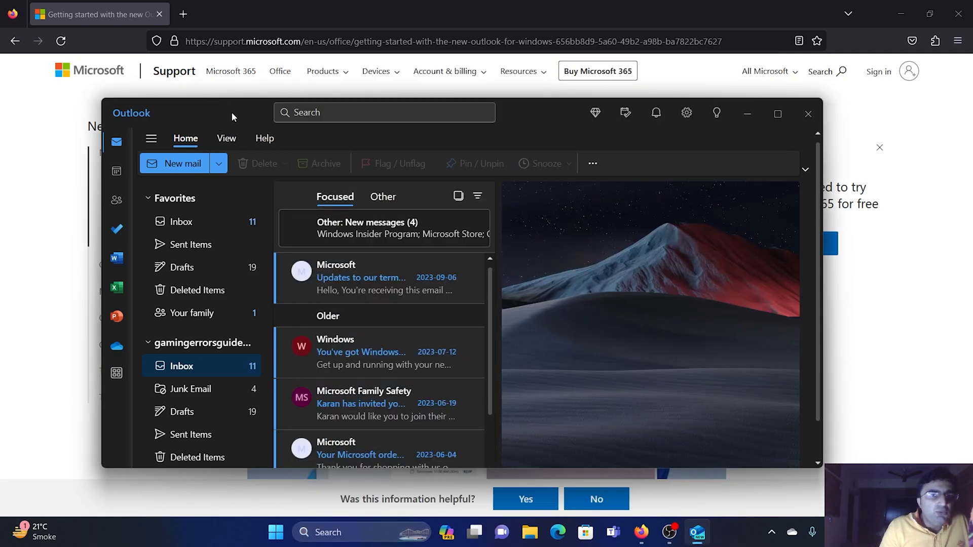
pyautogui.moveTo(256, 356)
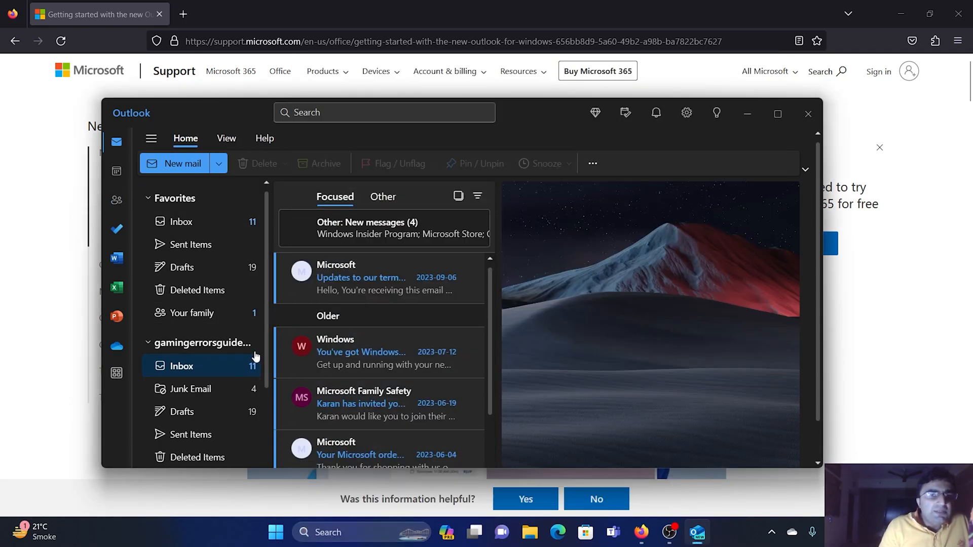
pyautogui.moveTo(261, 240)
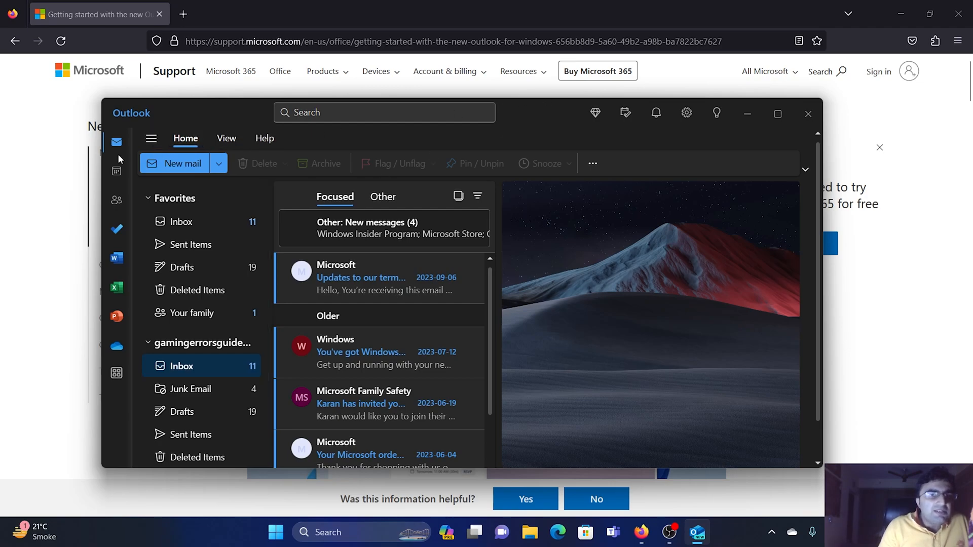
# Skim the support article briefly, bring Outlook back, and reopen Windows Search.
pyautogui.click(808, 114)
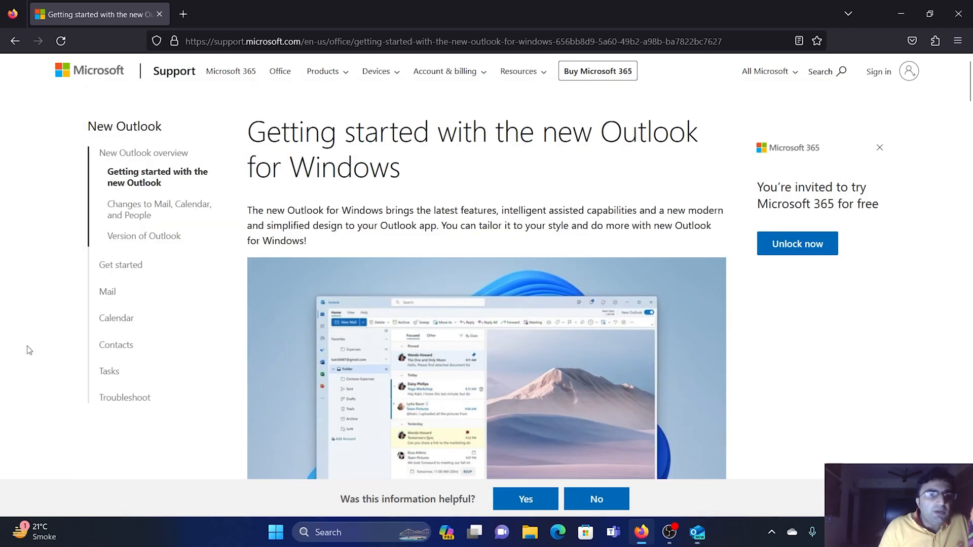
pyautogui.scroll(-3)
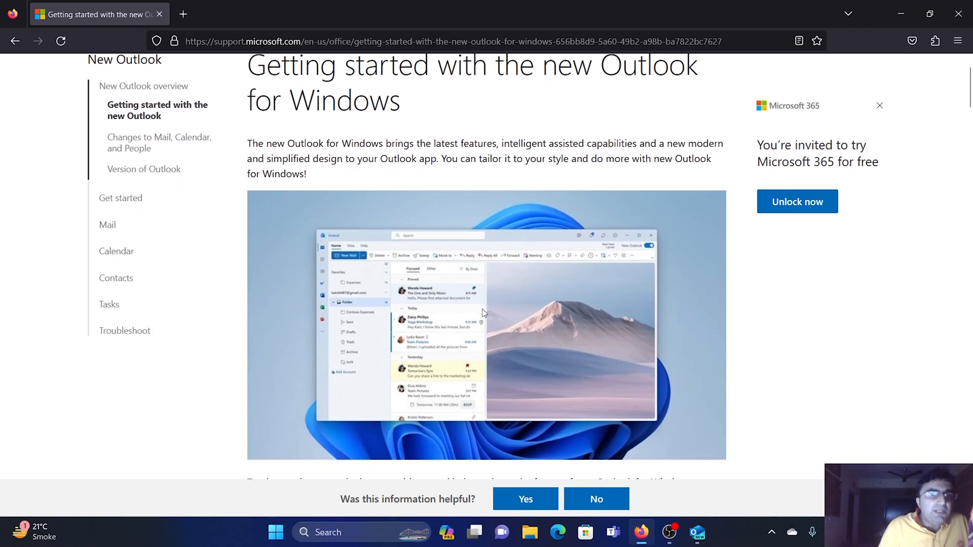
pyautogui.moveTo(692, 507)
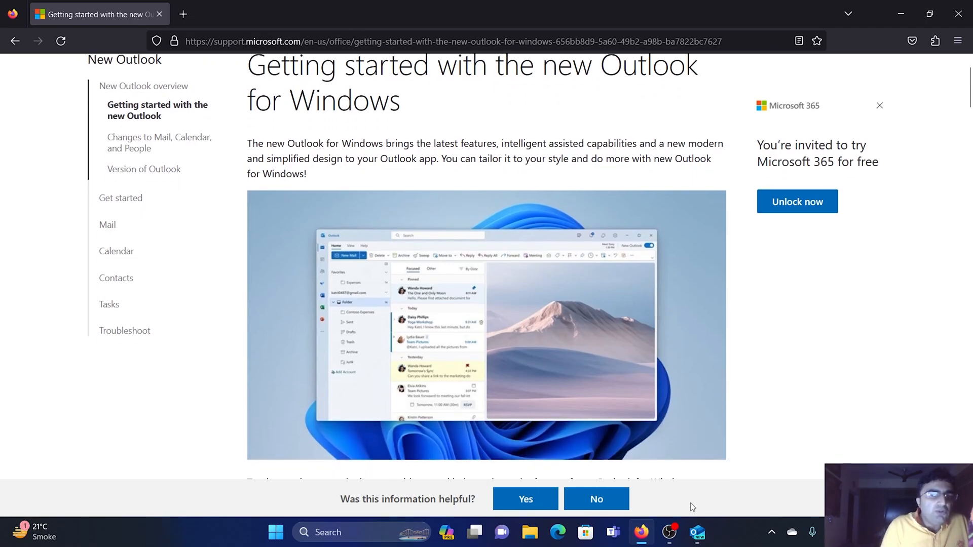
pyautogui.click(697, 532)
pyautogui.write('m')
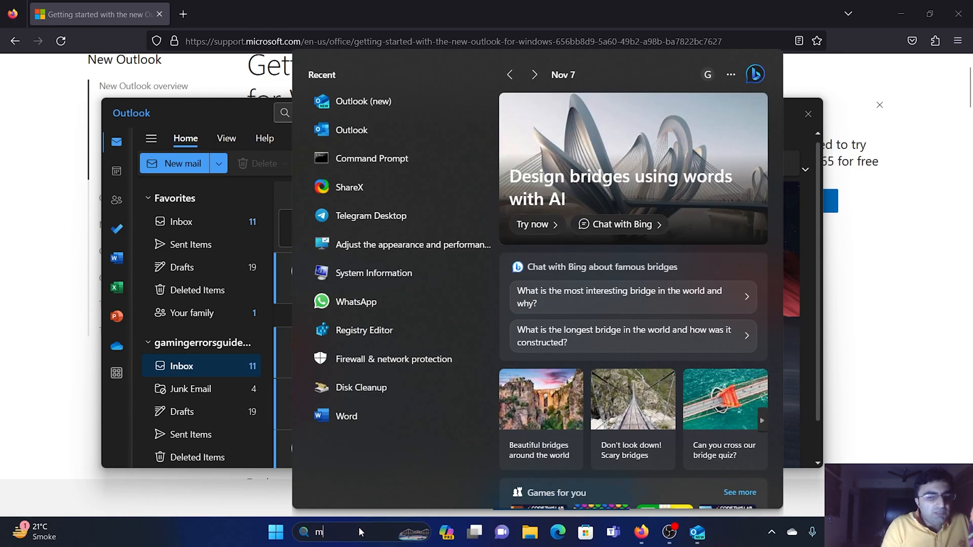
# Open classic Mail via search, dismiss its 'Outlook is replacing Mail' notice, close it, and maximize Outlook.
pyautogui.write('ail')
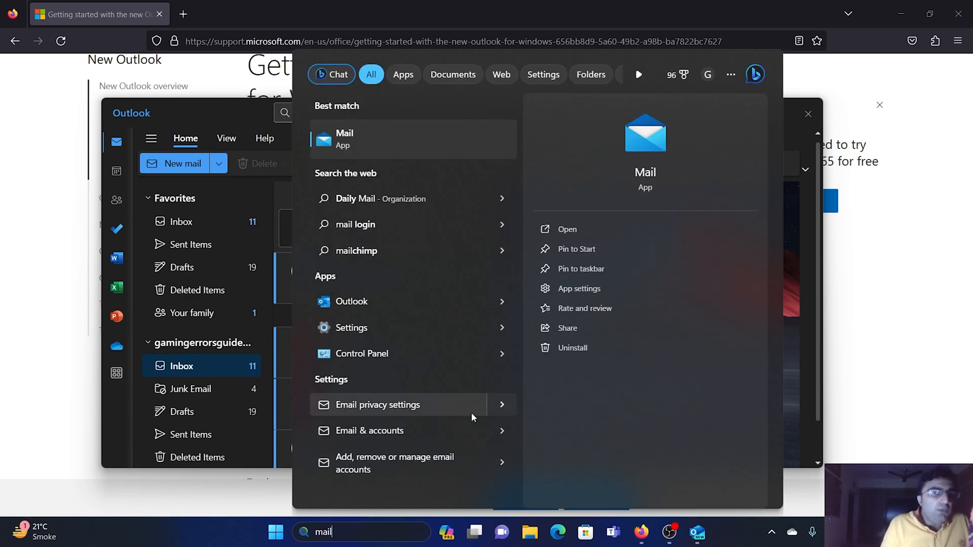
pyautogui.click(565, 229)
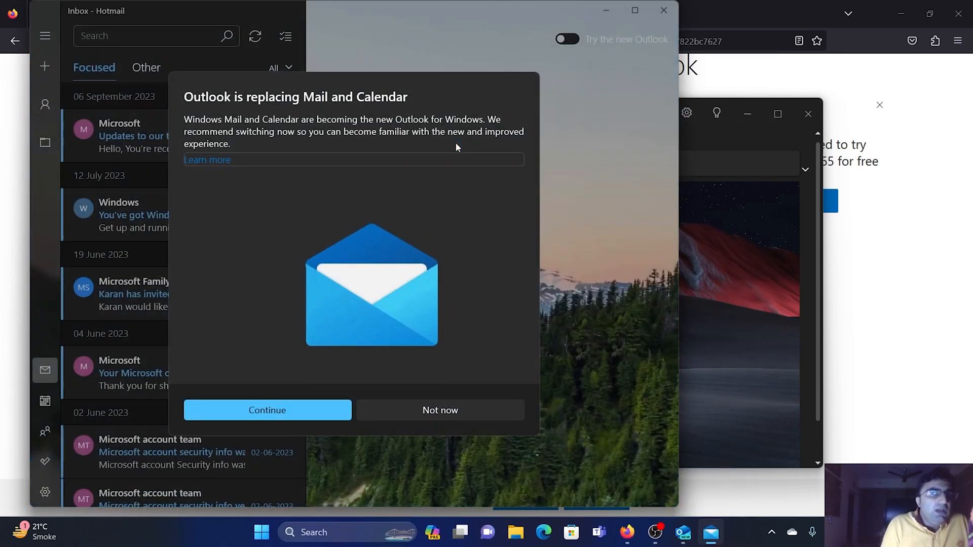
pyautogui.click(440, 410)
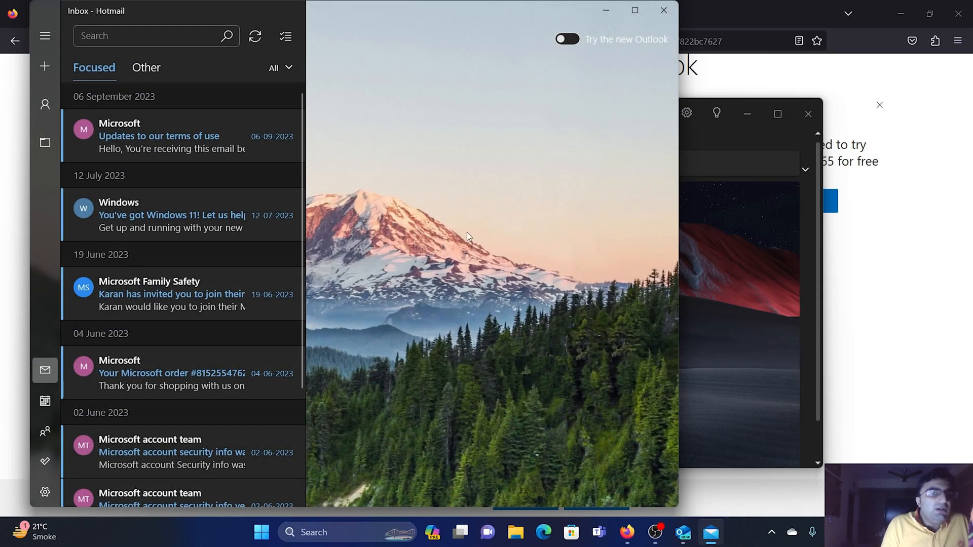
pyautogui.moveTo(189, 106)
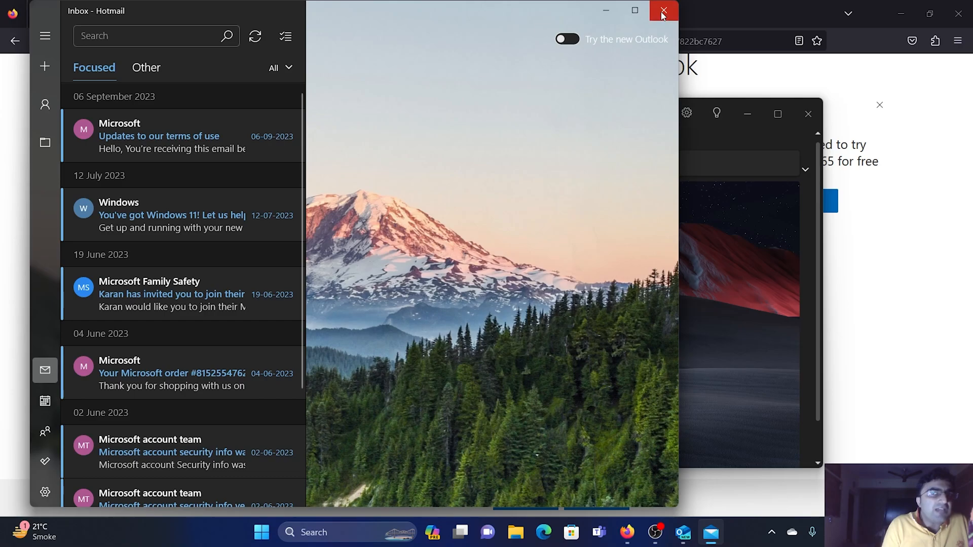
pyautogui.click(663, 10)
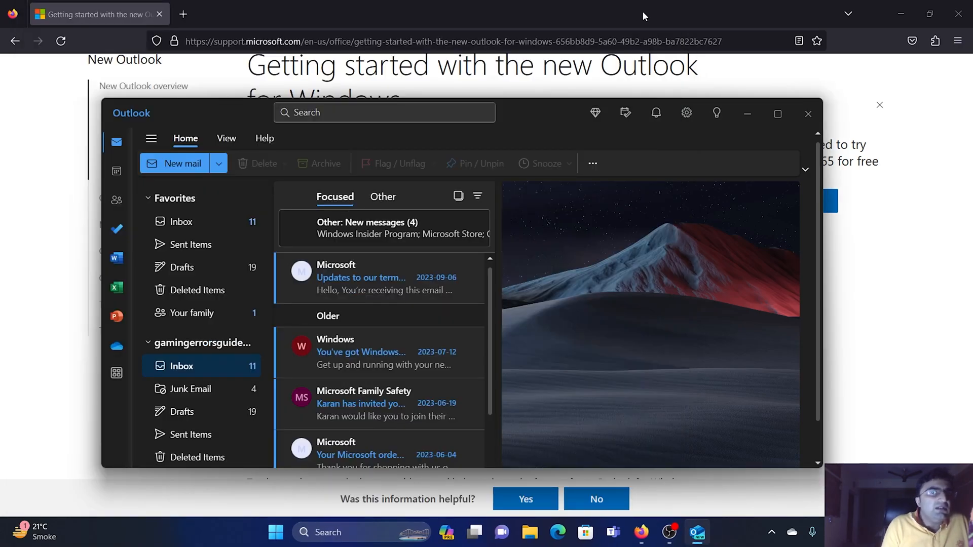
pyautogui.moveTo(608, 66)
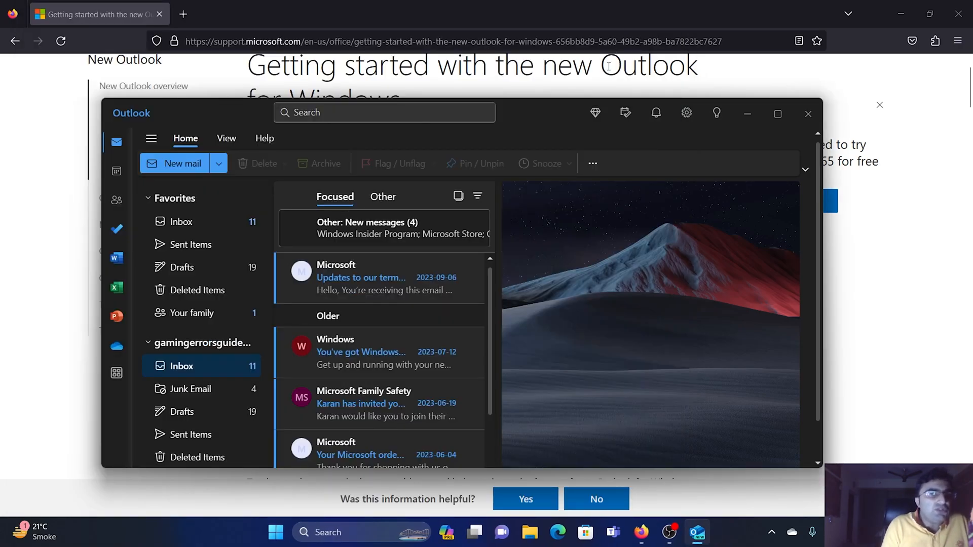
pyautogui.click(776, 114)
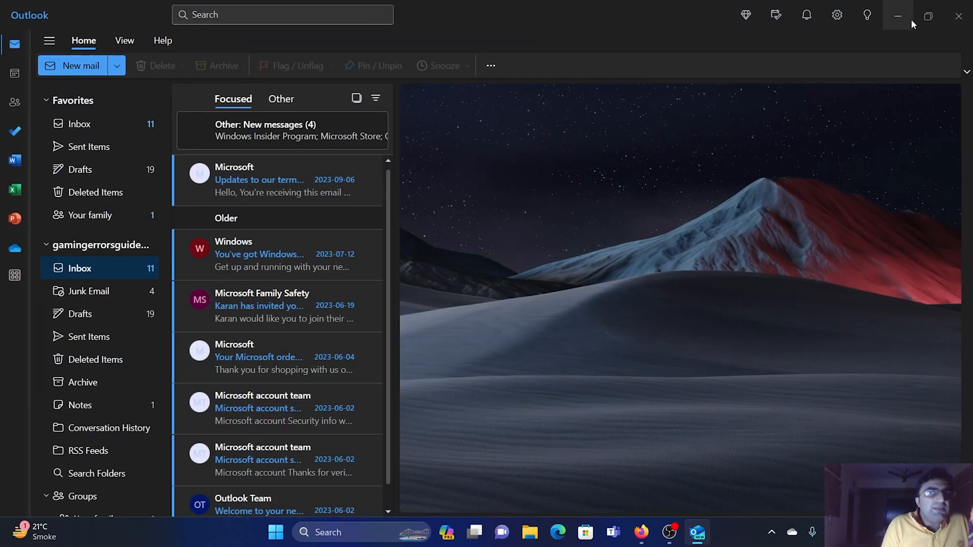
pyautogui.moveTo(928, 16)
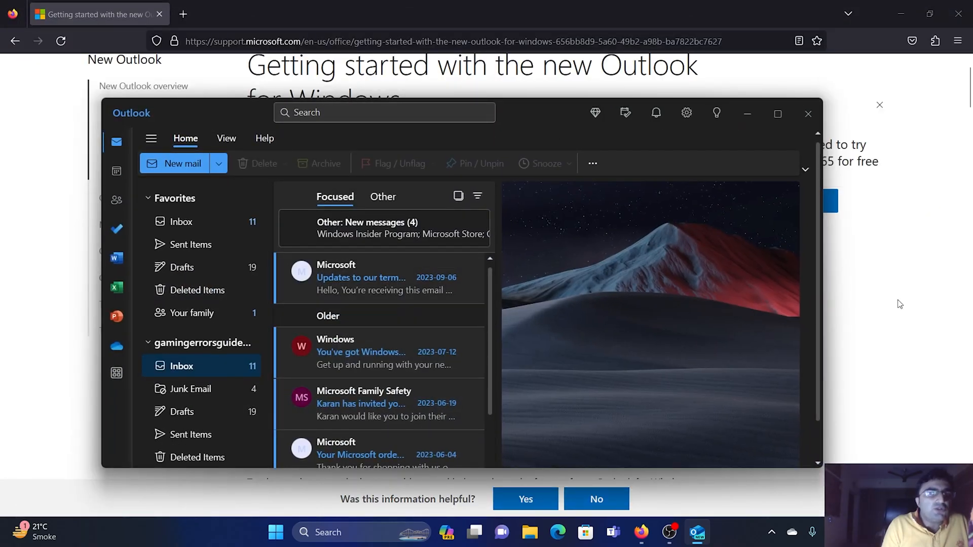
# Scroll the support article to the 'What should I check out?' section on pinning emails.
pyautogui.click(808, 113)
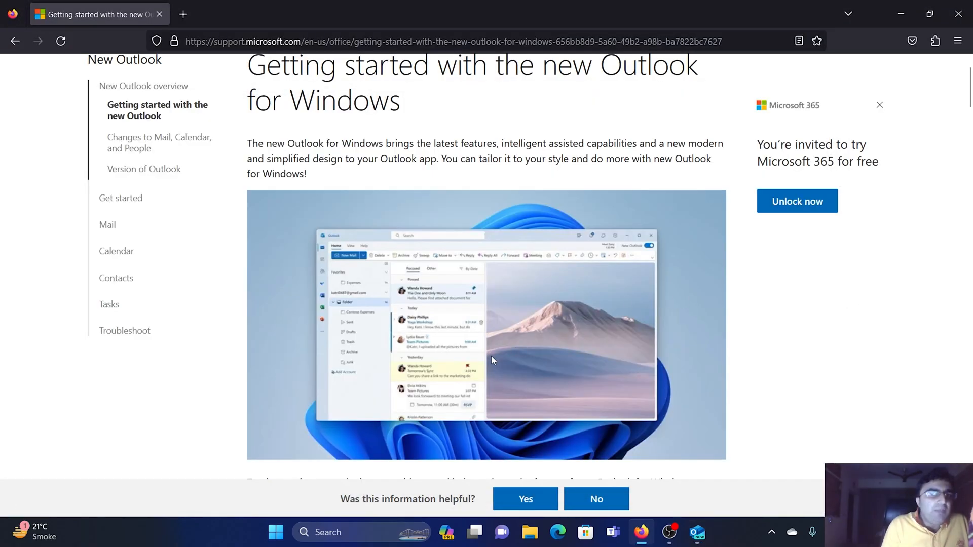
pyautogui.scroll(-3)
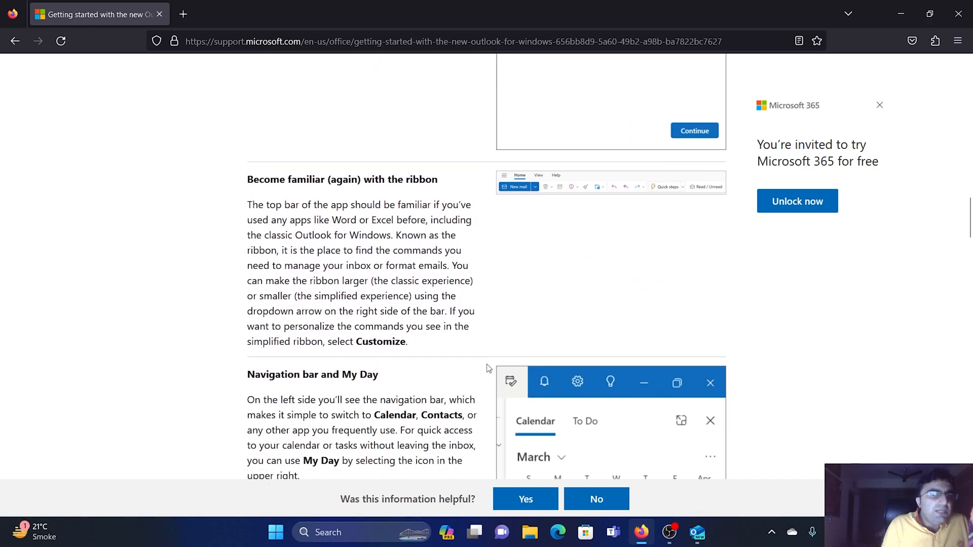
pyautogui.scroll(-3)
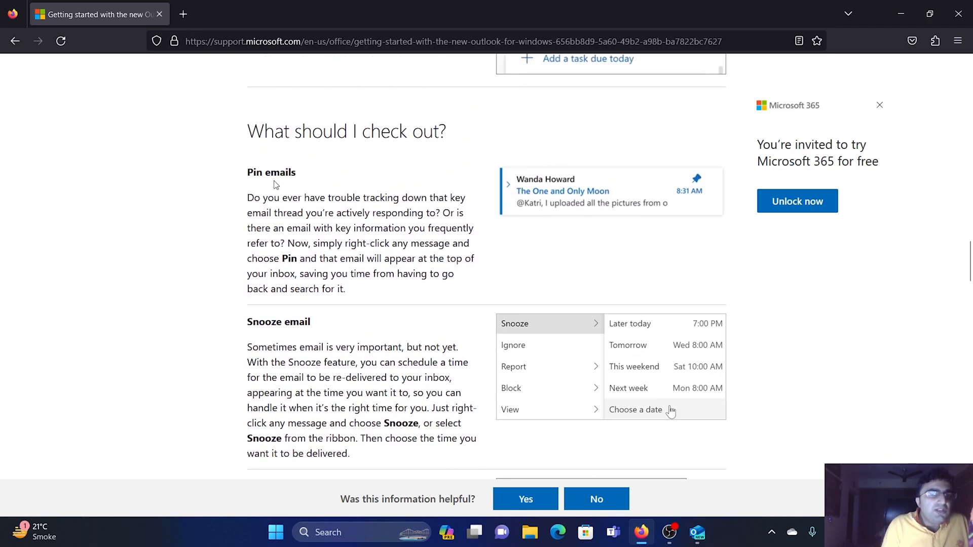
pyautogui.moveTo(529, 240)
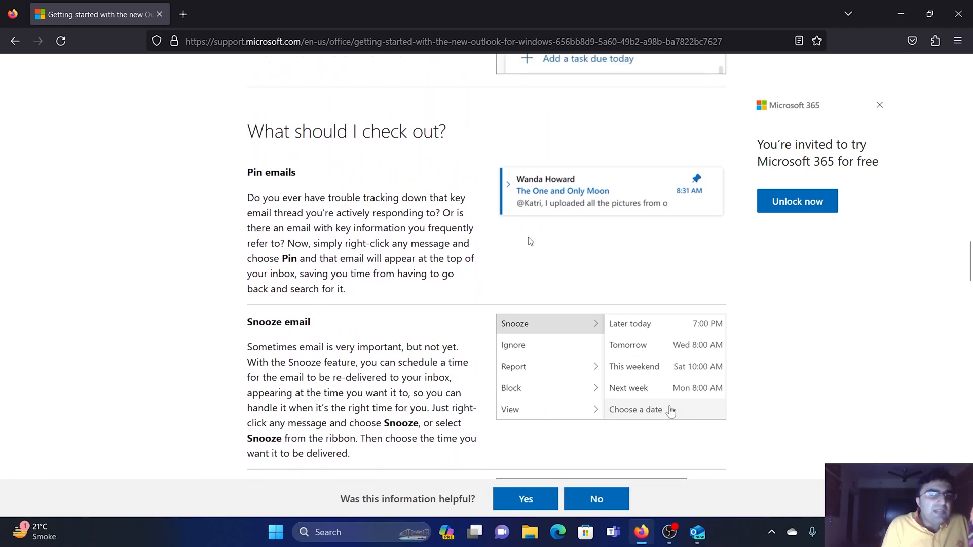
# Open the Windows 11 welcome email in Outlook, then glance back at the support article.
pyautogui.click(698, 531)
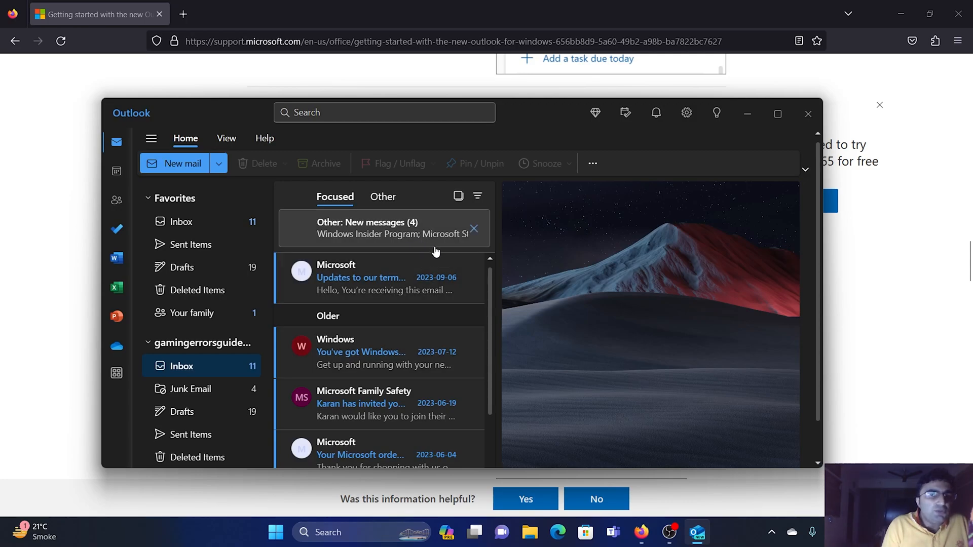
pyautogui.scroll(-3)
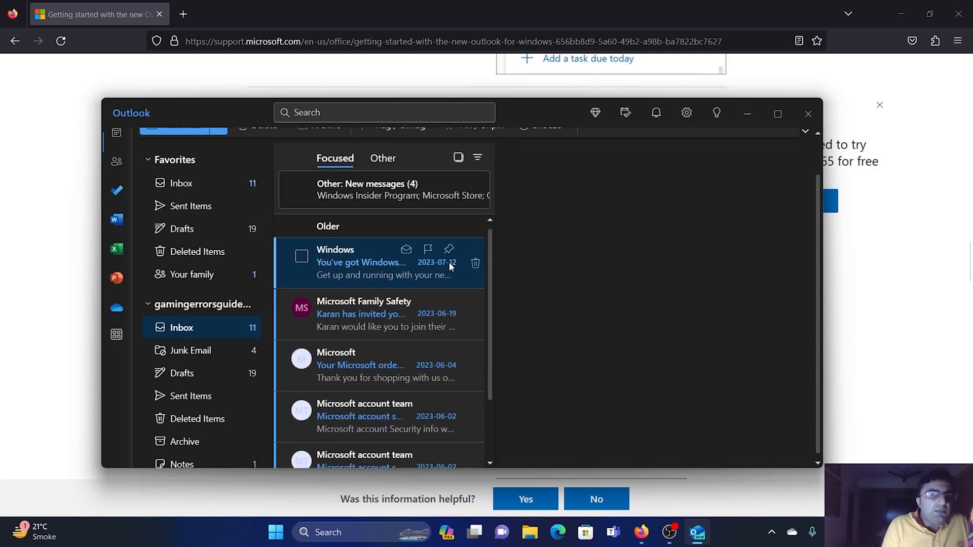
pyautogui.click(360, 262)
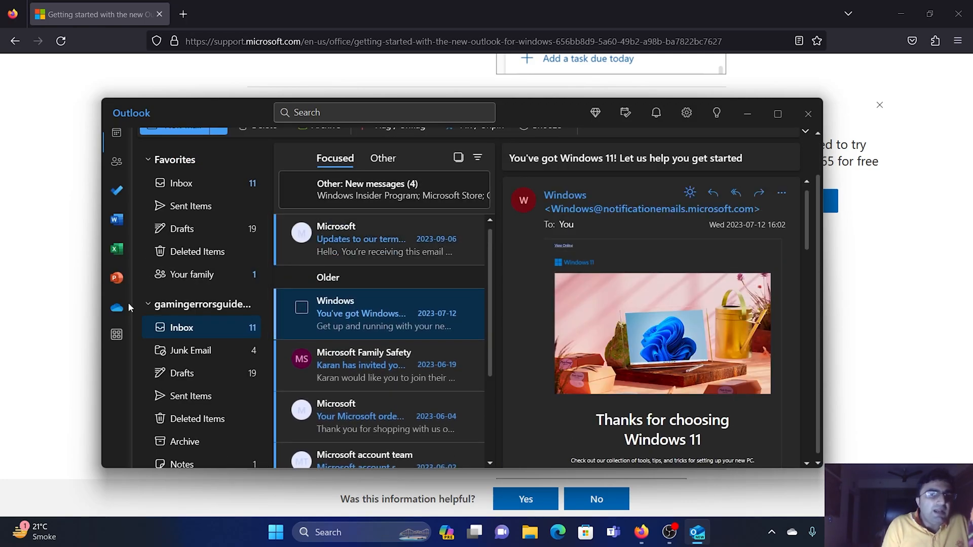
pyautogui.click(807, 114)
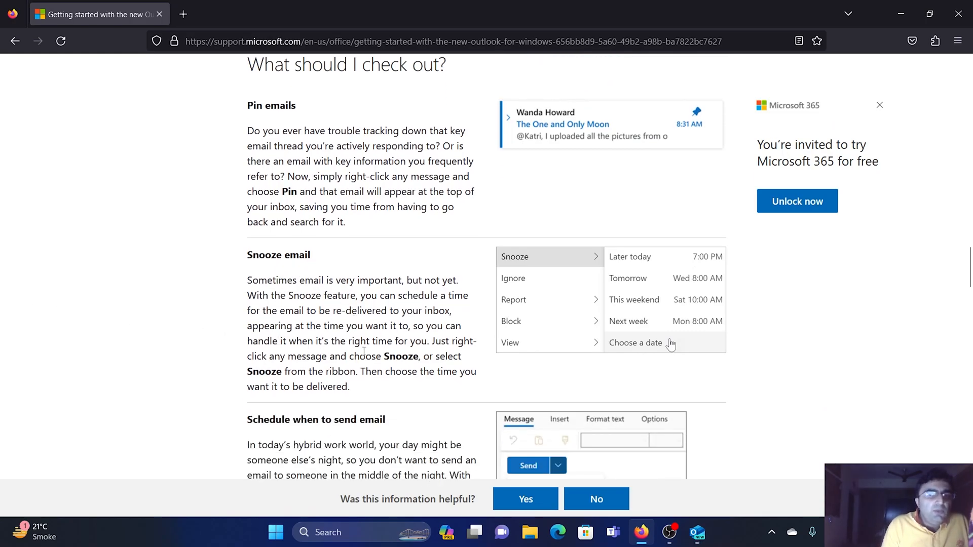
pyautogui.moveTo(704, 476)
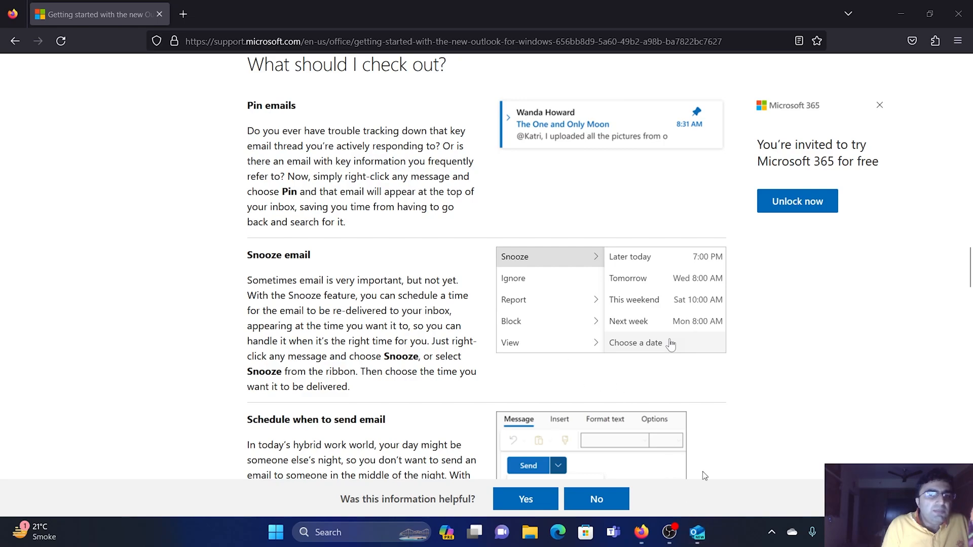
# Snooze the Windows email until tomorrow and scroll the article to 'Schedule when to send email'.
pyautogui.click(697, 531)
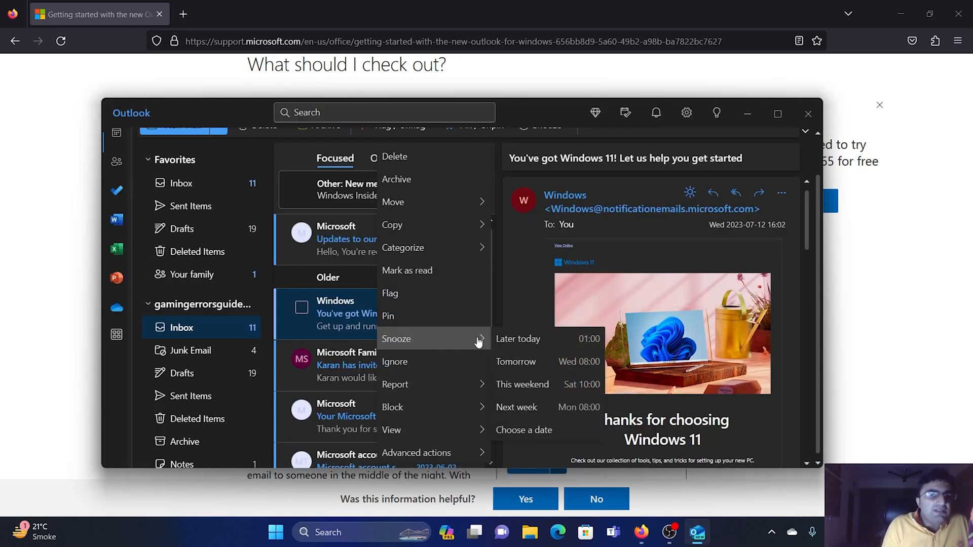
pyautogui.moveTo(522, 362)
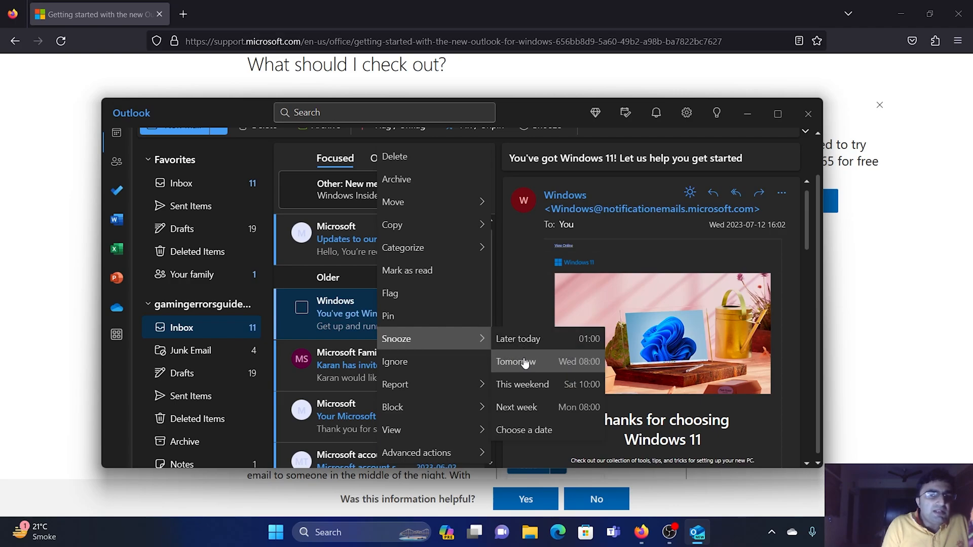
pyautogui.click(516, 362)
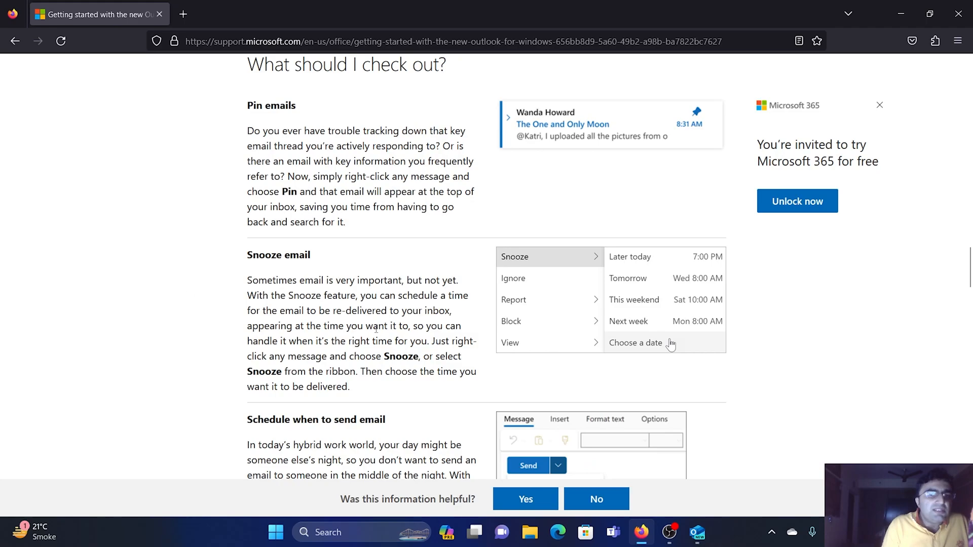
pyautogui.scroll(-3)
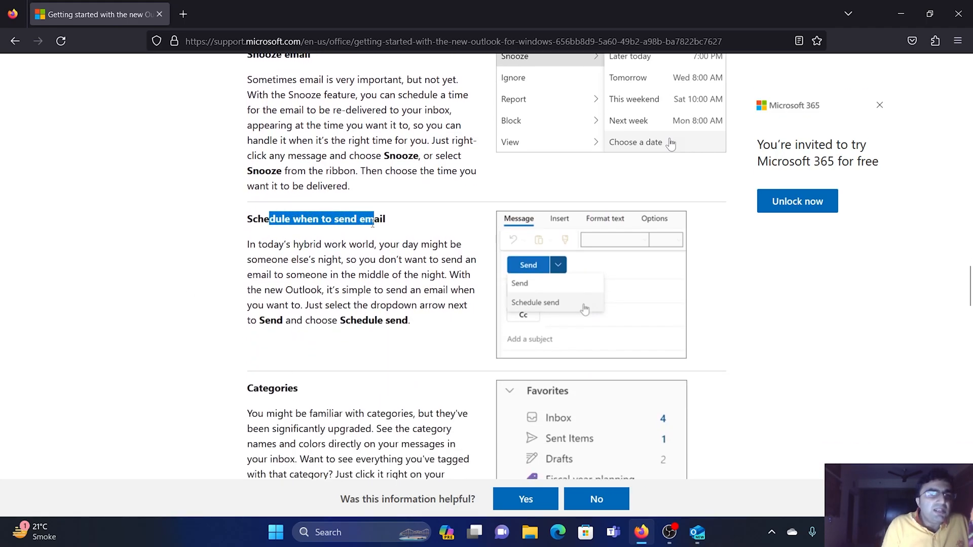
pyautogui.click(696, 531)
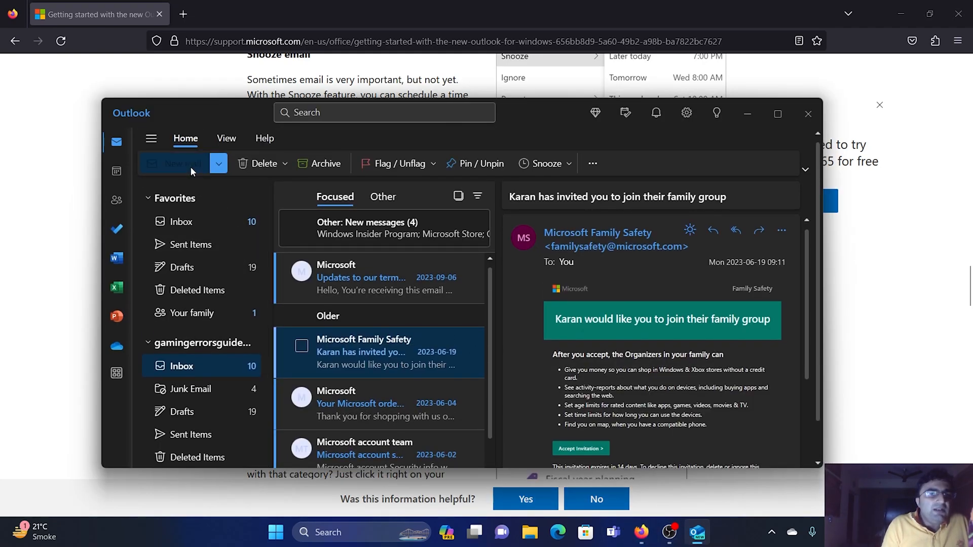
# Start a blank email, preview the Schedule send times, and cancel without scheduling.
pyautogui.click(179, 163)
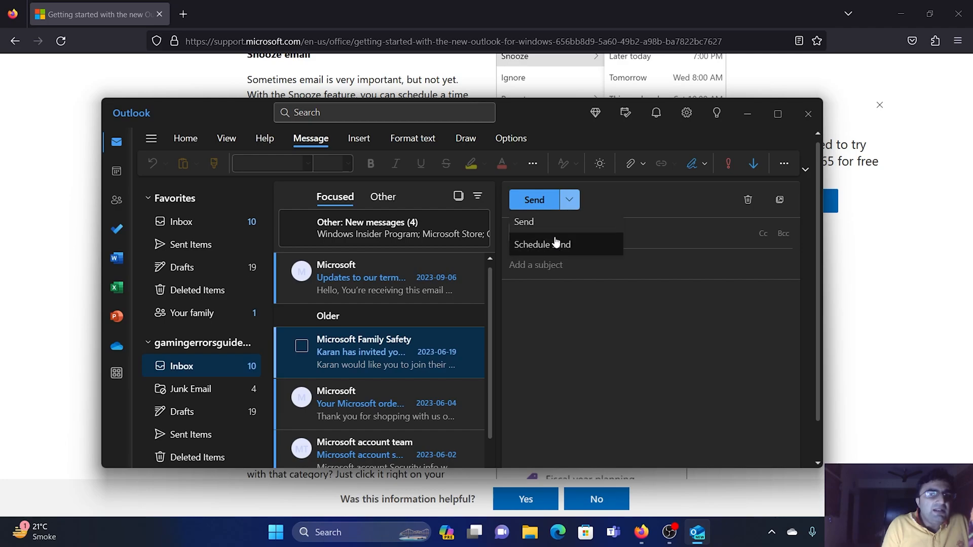
pyautogui.click(541, 243)
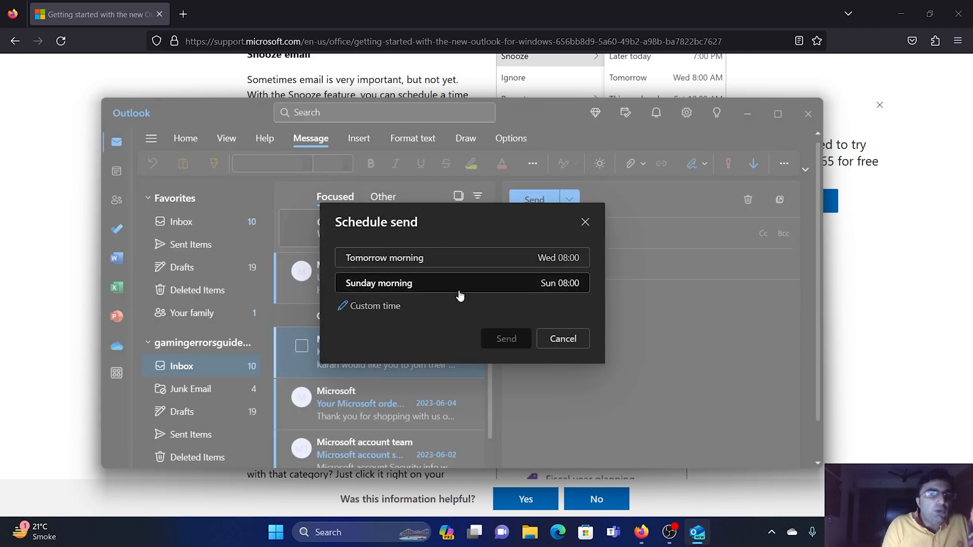
pyautogui.click(561, 339)
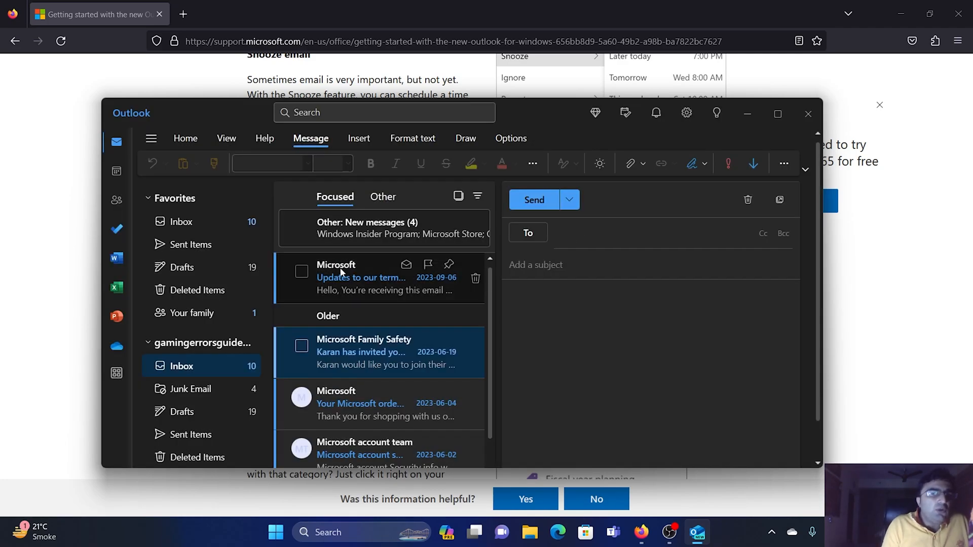
pyautogui.moveTo(79, 285)
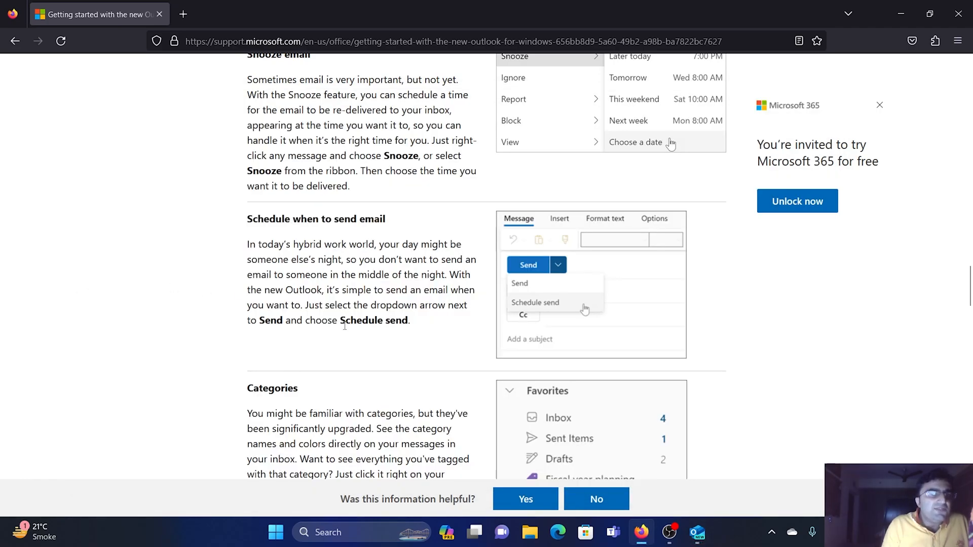
# Scroll the support page past Categories to the 'Support for key Outlook features' table.
pyautogui.scroll(-3)
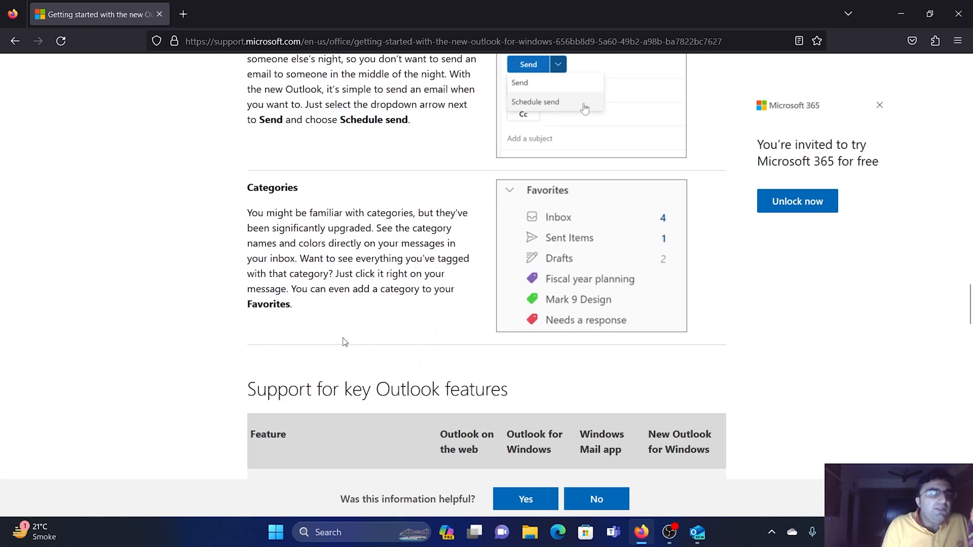
pyautogui.moveTo(296, 183)
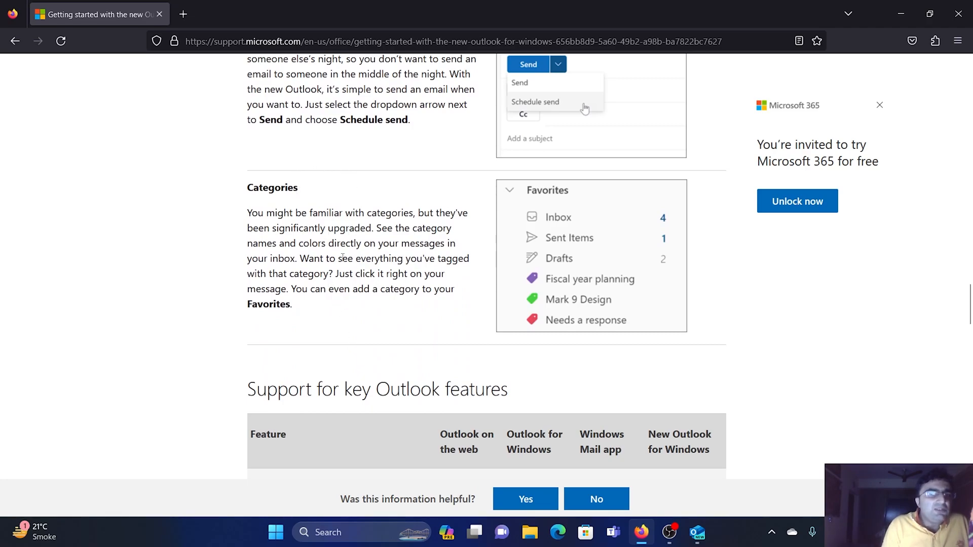
pyautogui.moveTo(346, 351)
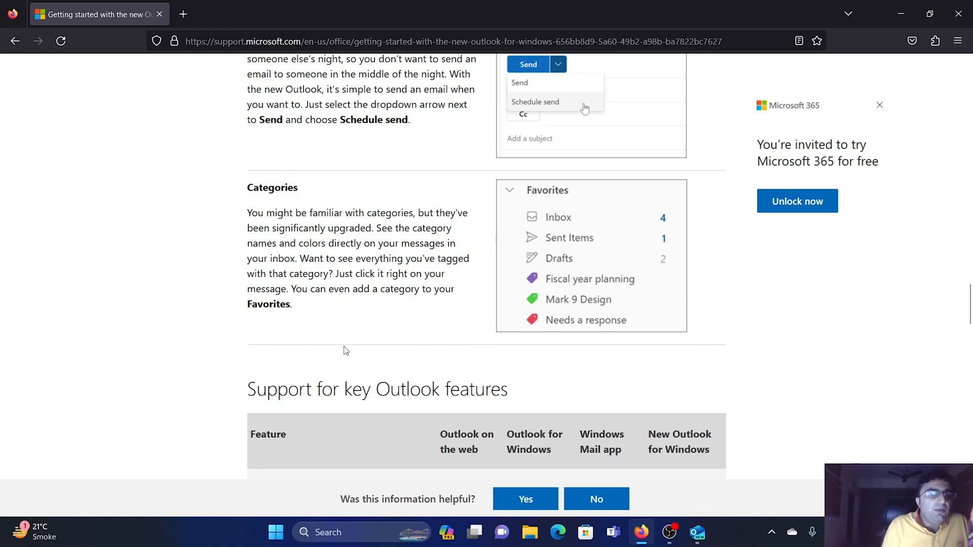
pyautogui.scroll(-3)
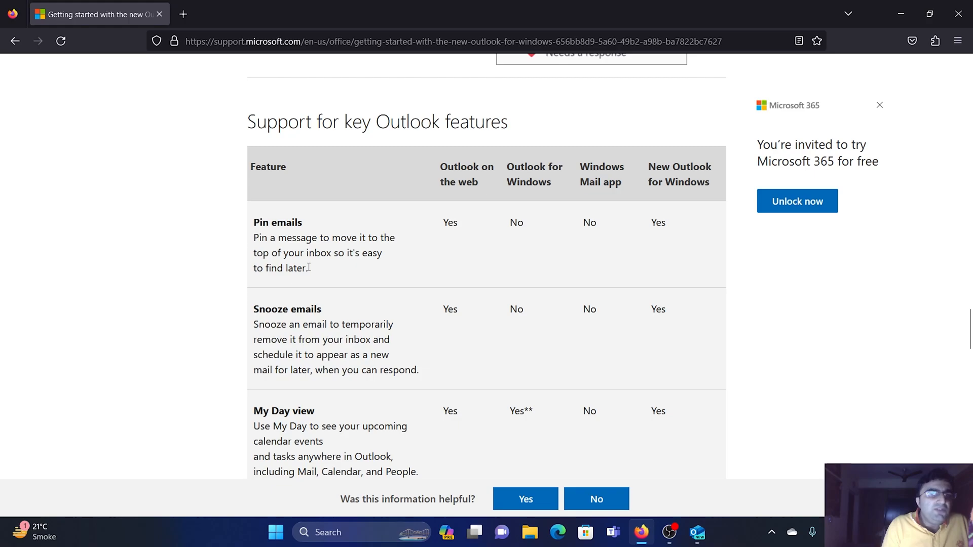
# Read the comparison table's Yes/No rows from Pin emails down to PST file support and Delegation.
pyautogui.scroll(-3)
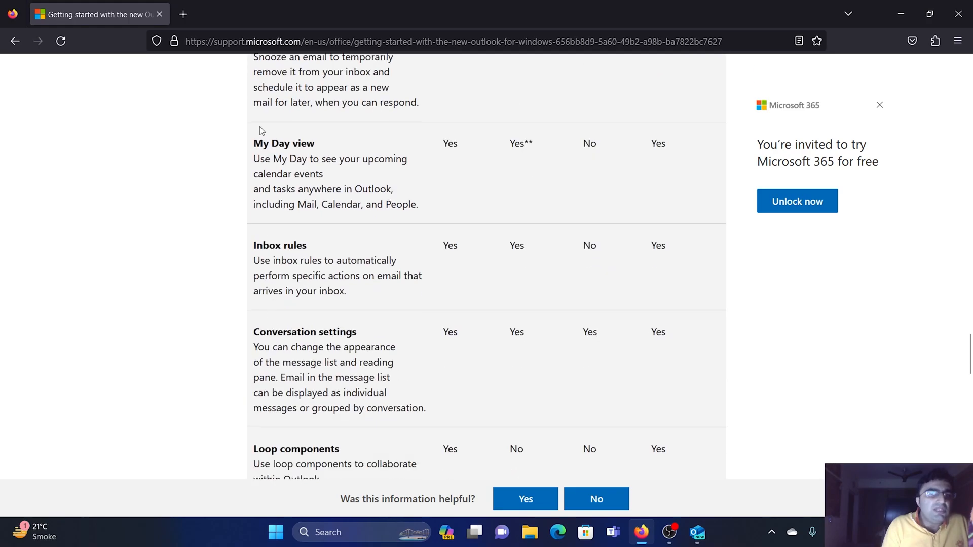
pyautogui.moveTo(291, 254)
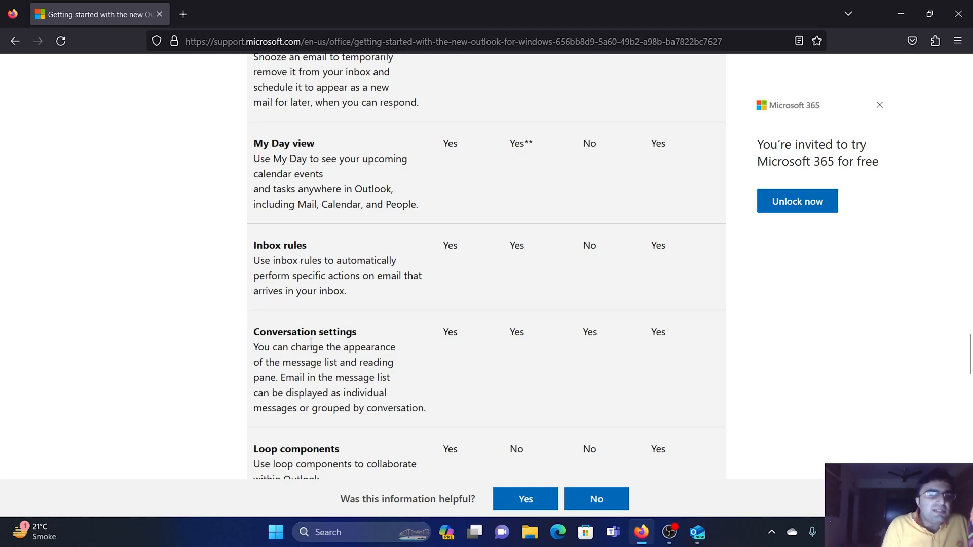
pyautogui.scroll(-3)
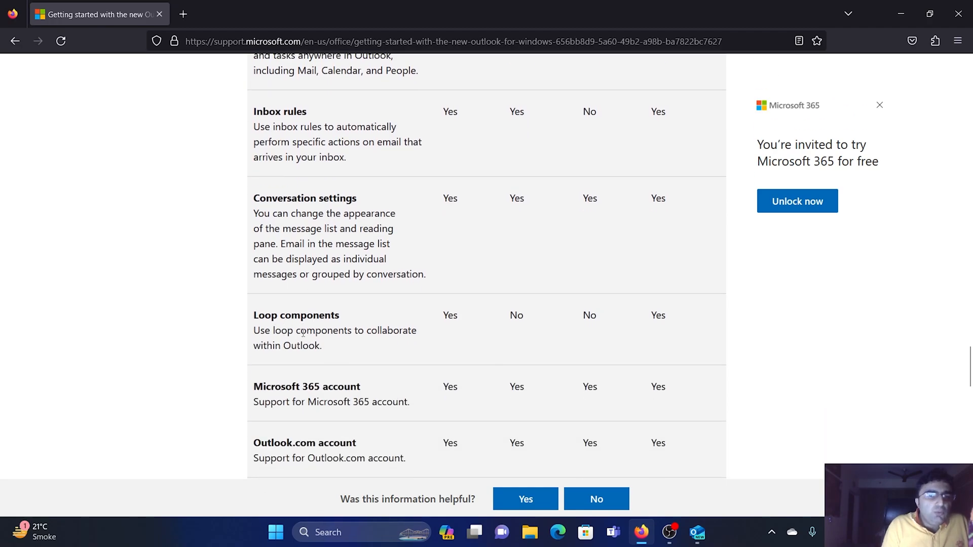
pyautogui.scroll(-3)
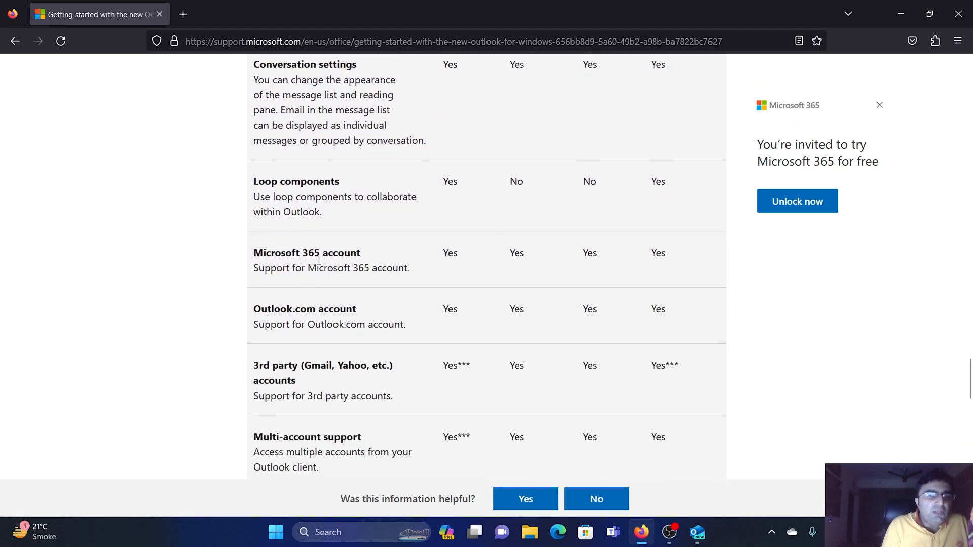
pyautogui.moveTo(671, 514)
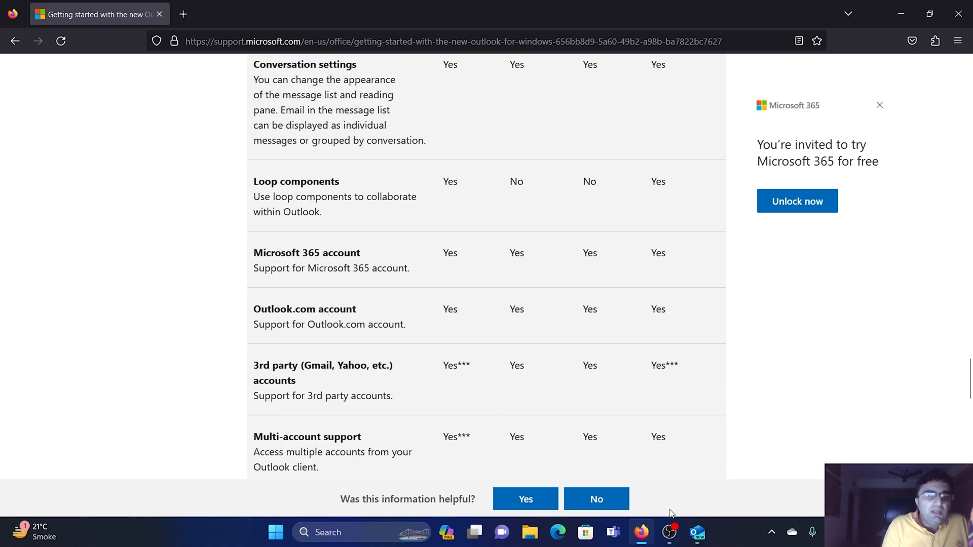
pyautogui.click(696, 531)
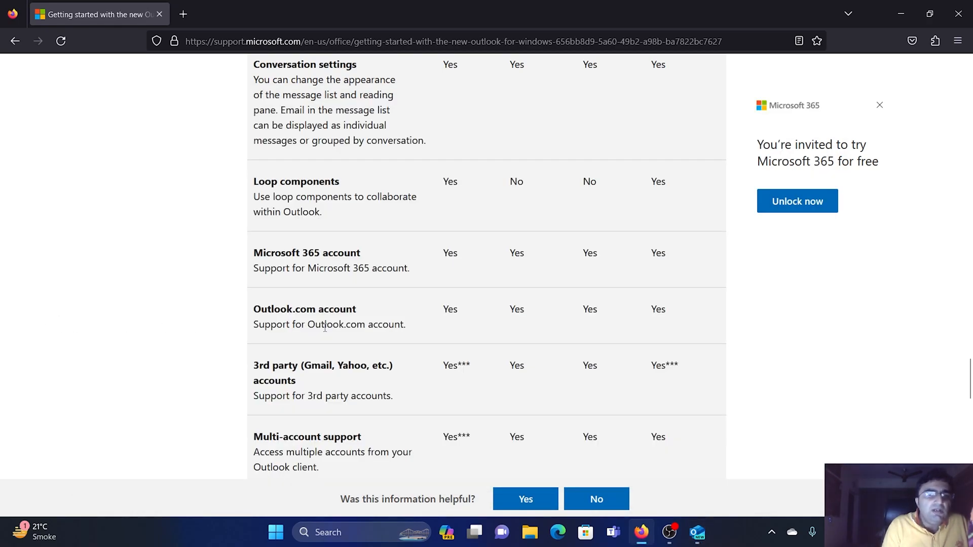
pyautogui.scroll(-3)
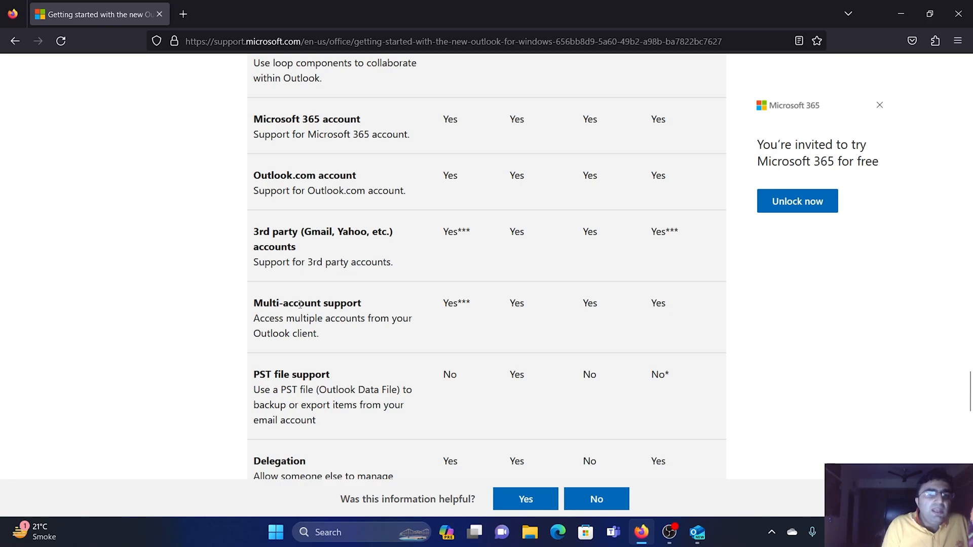
pyautogui.scroll(-3)
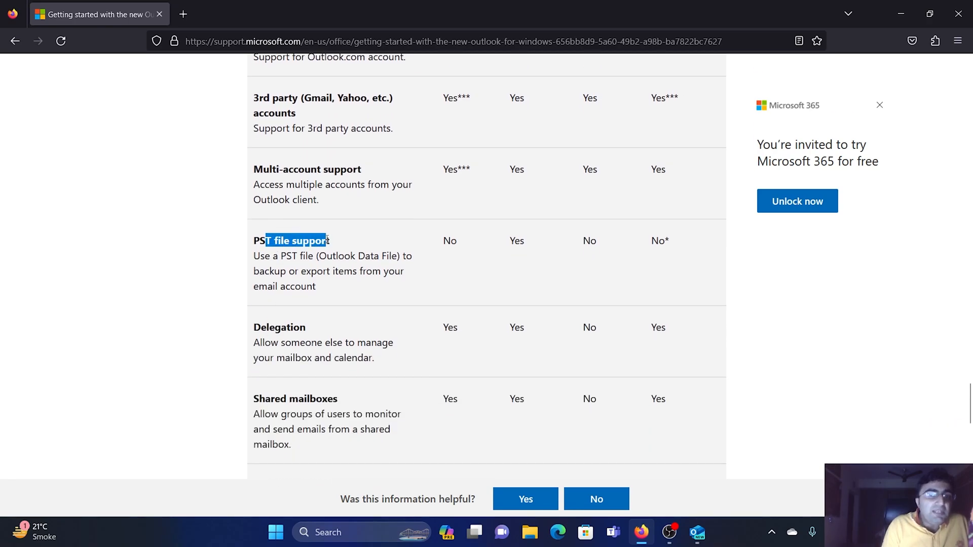
# Scroll to the table header, then down past PST file support to the Offline support and COM Add-ins rows.
pyautogui.scroll(3)
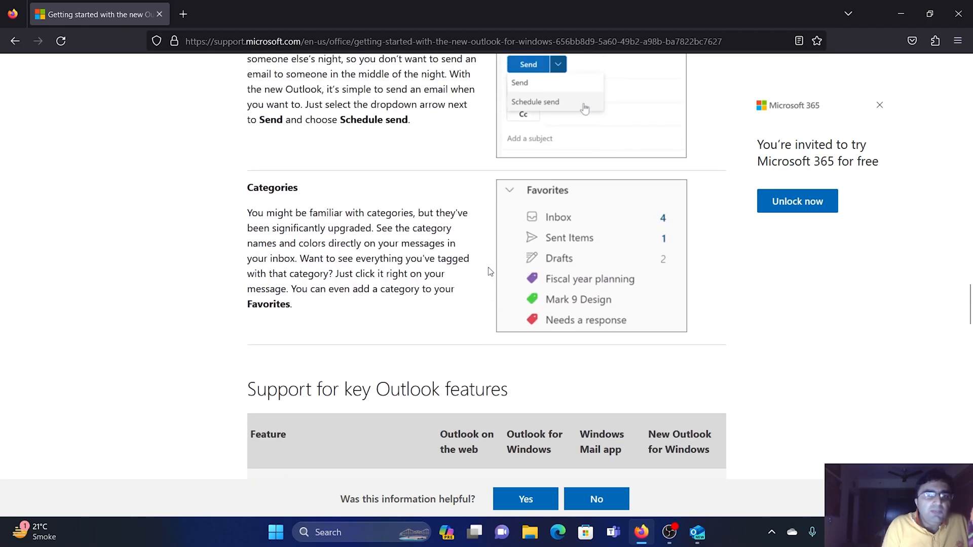
pyautogui.scroll(-3)
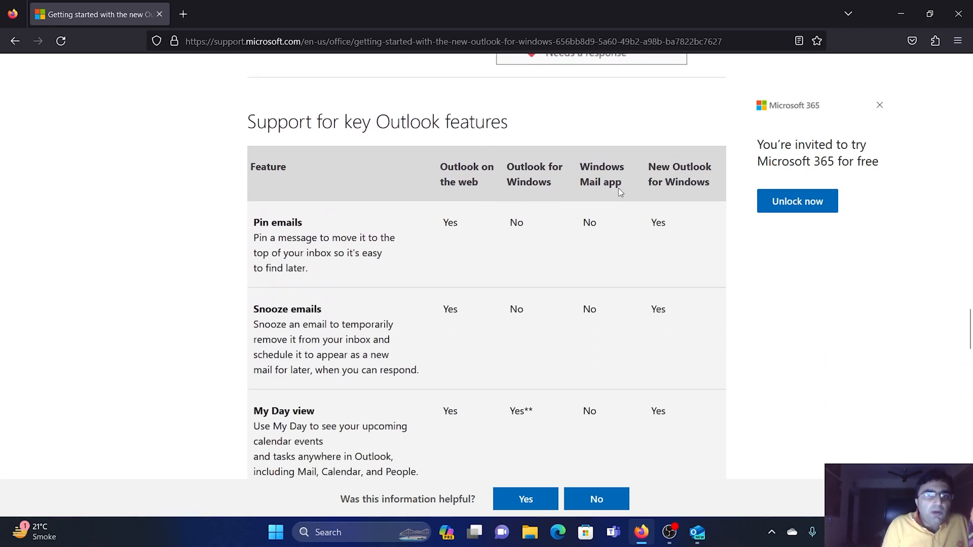
pyautogui.scroll(-3)
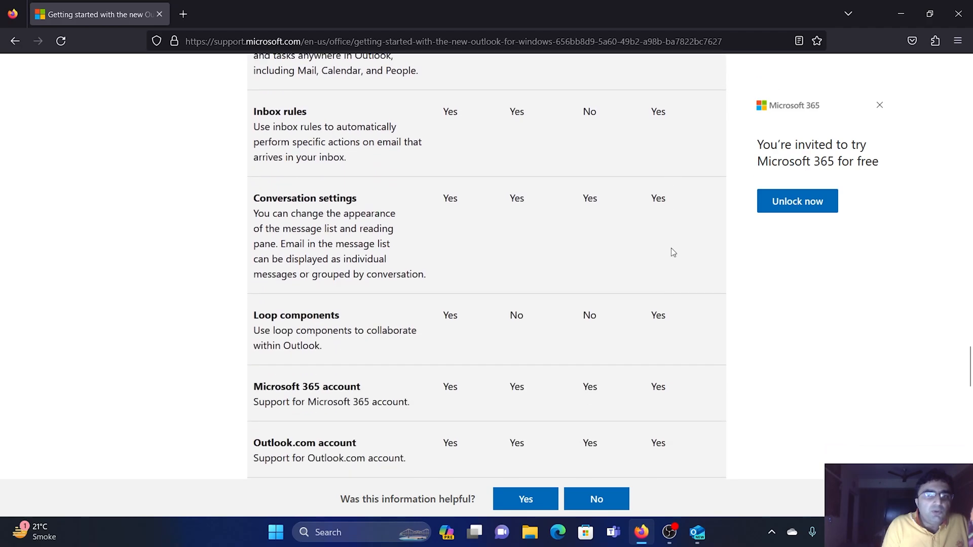
pyautogui.scroll(-3)
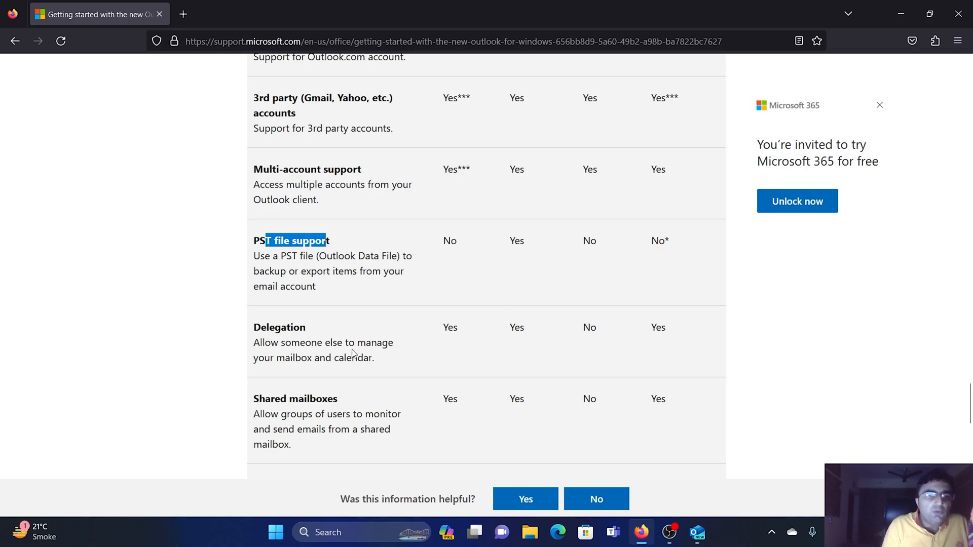
pyautogui.moveTo(346, 411)
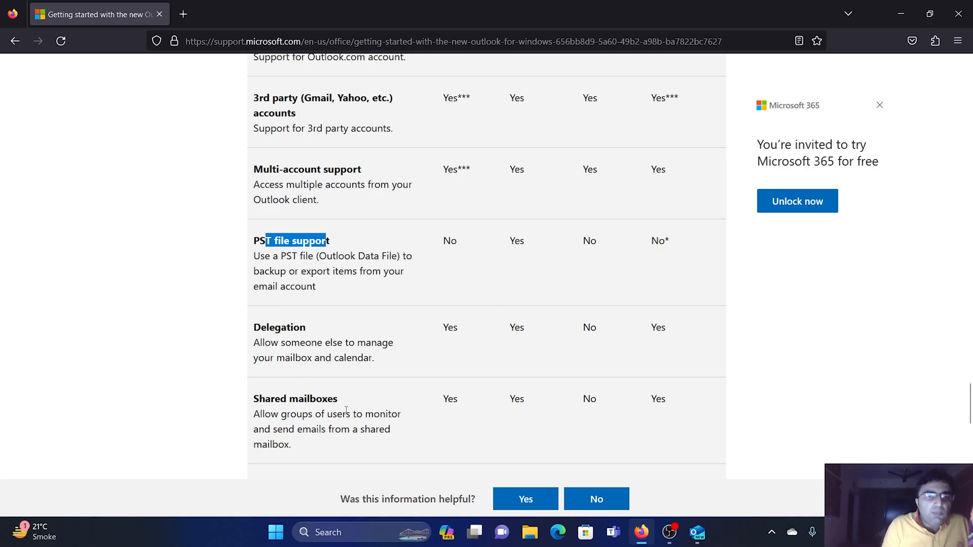
pyautogui.moveTo(288, 338)
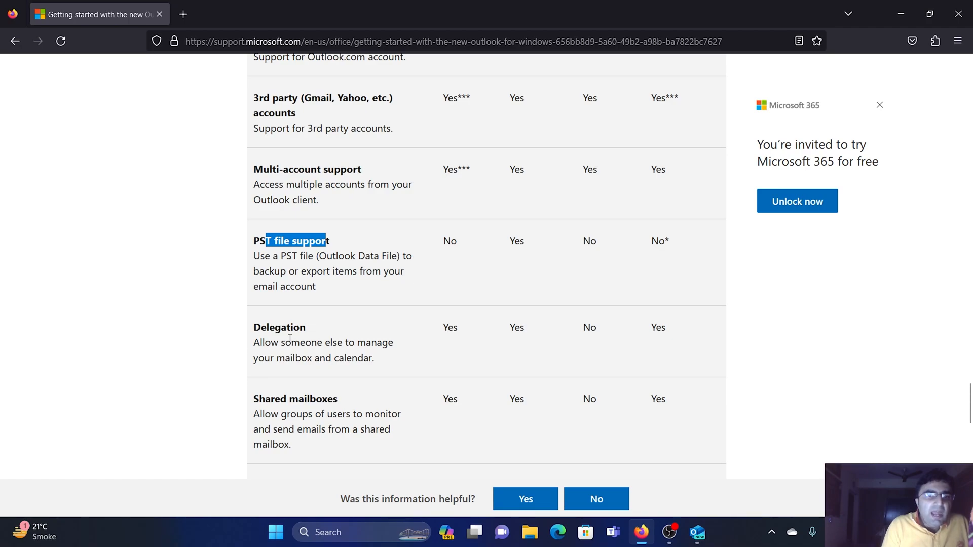
pyautogui.scroll(-3)
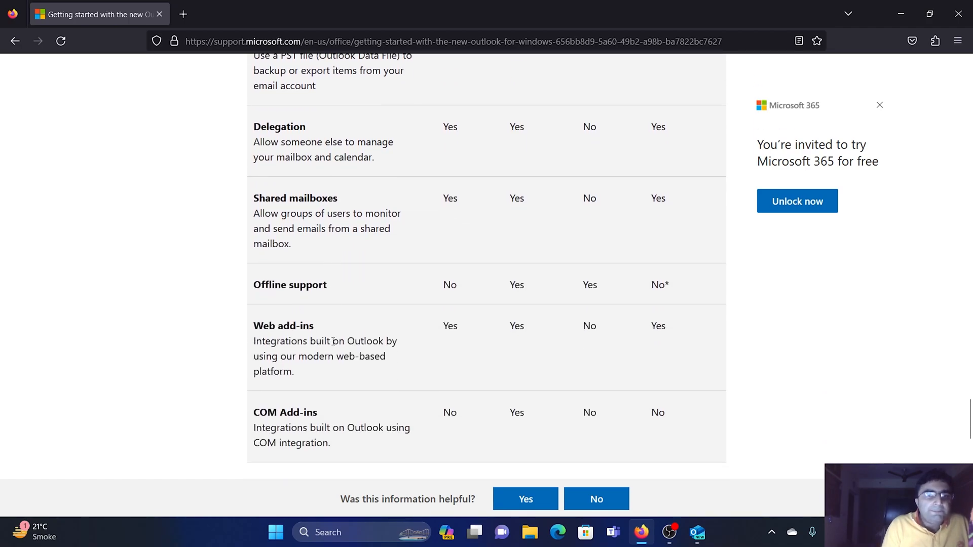
pyautogui.scroll(3)
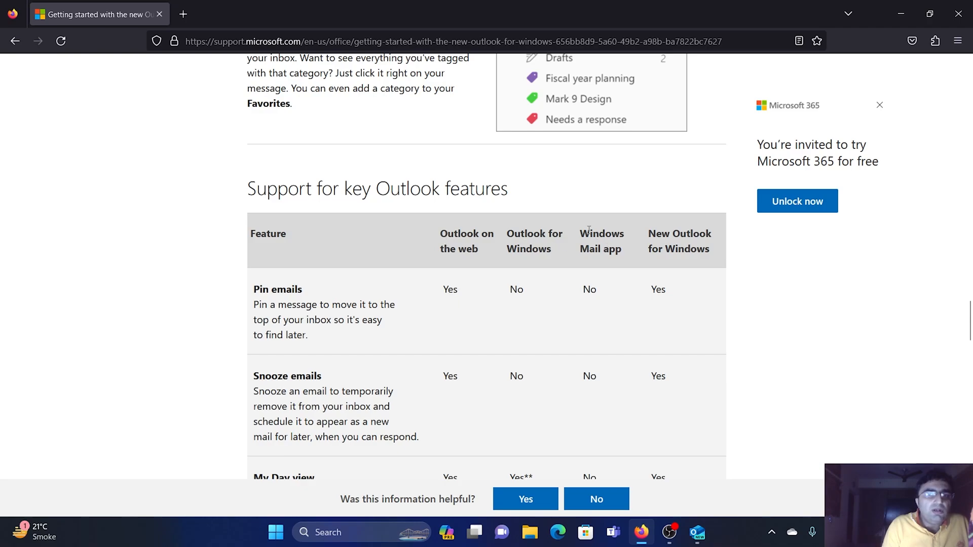
pyautogui.moveTo(676, 238)
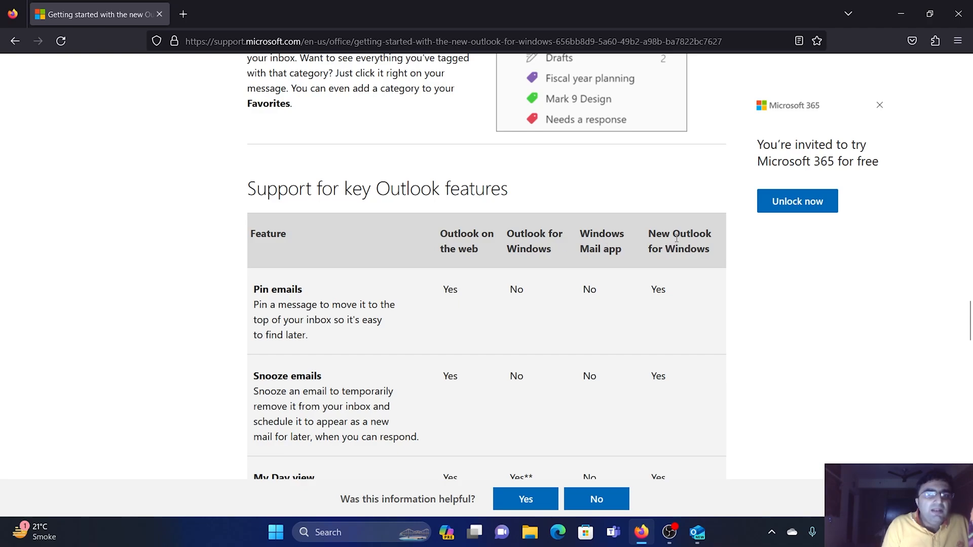
# Reread the table from its heading through Pin emails, Snooze emails, My Day view and Inbox rules.
pyautogui.scroll(-3)
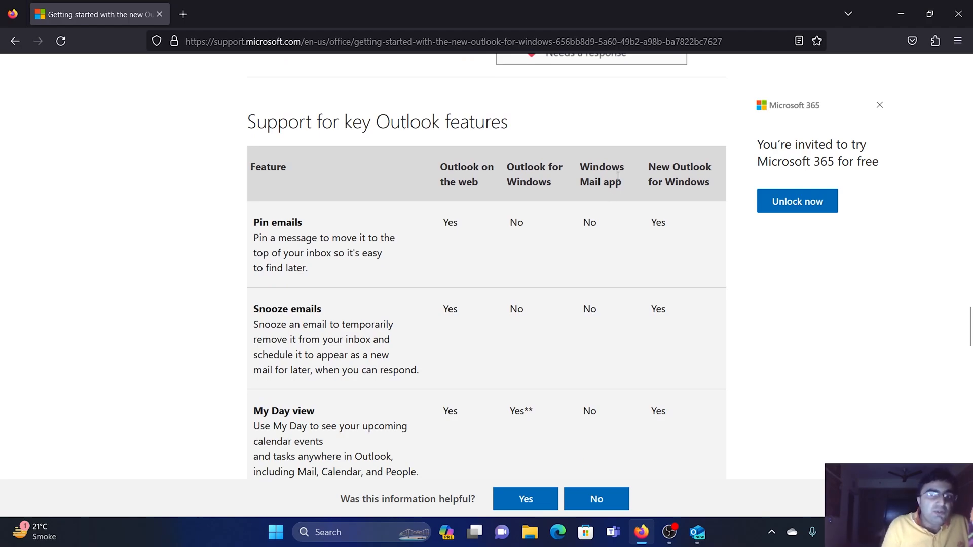
pyautogui.scroll(-3)
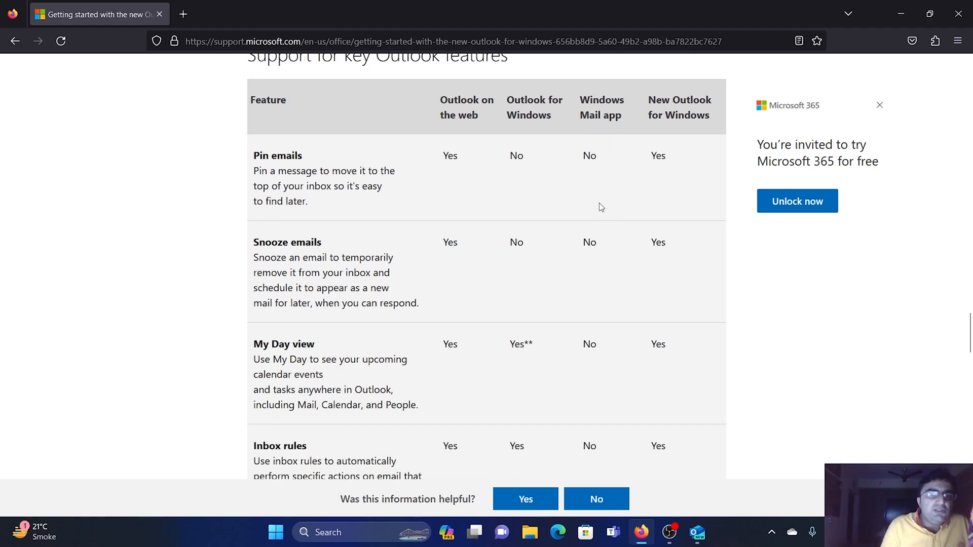
pyautogui.moveTo(661, 123)
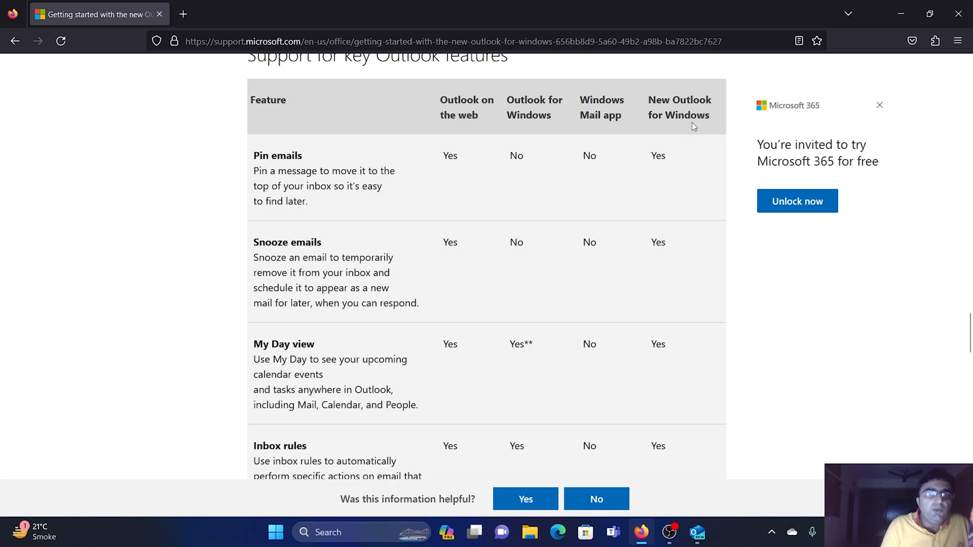
pyautogui.moveTo(711, 427)
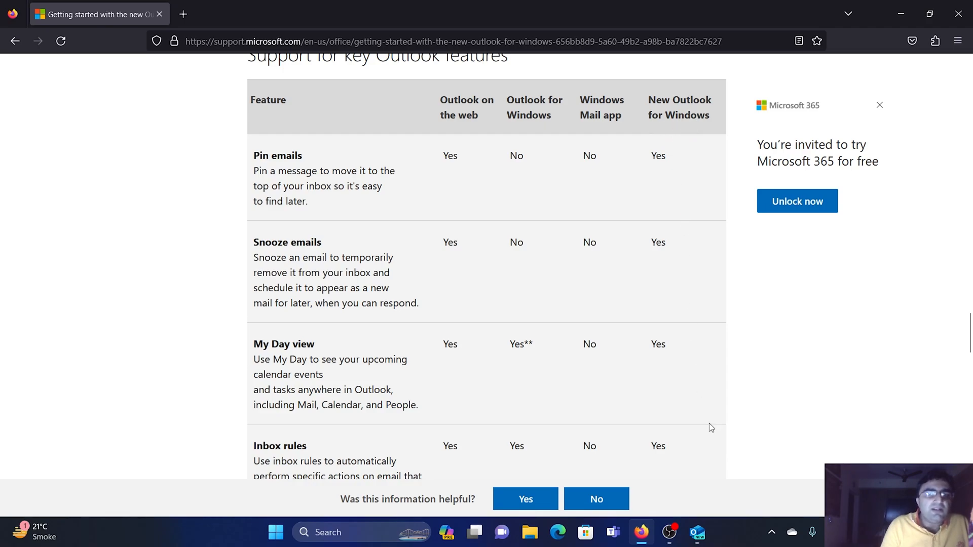
pyautogui.moveTo(708, 492)
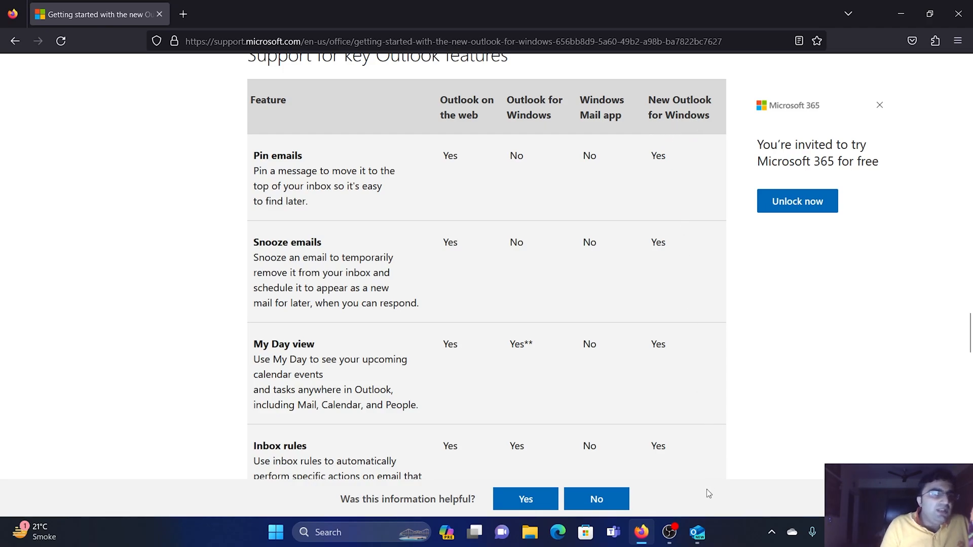